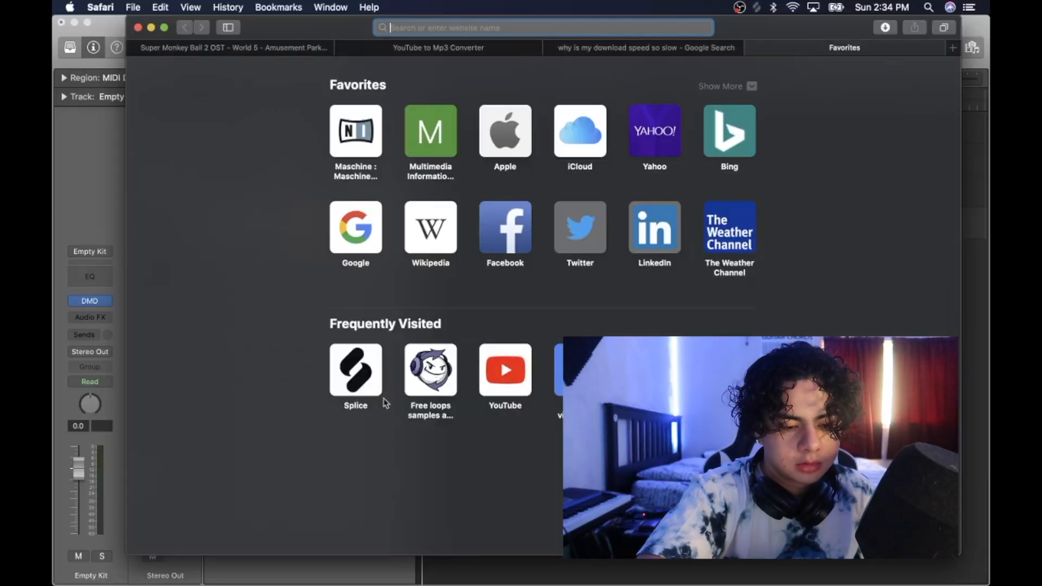
Step: Search Google for 'sonic riders' and browse the results toward a soundtrack video
text(sonic riders)
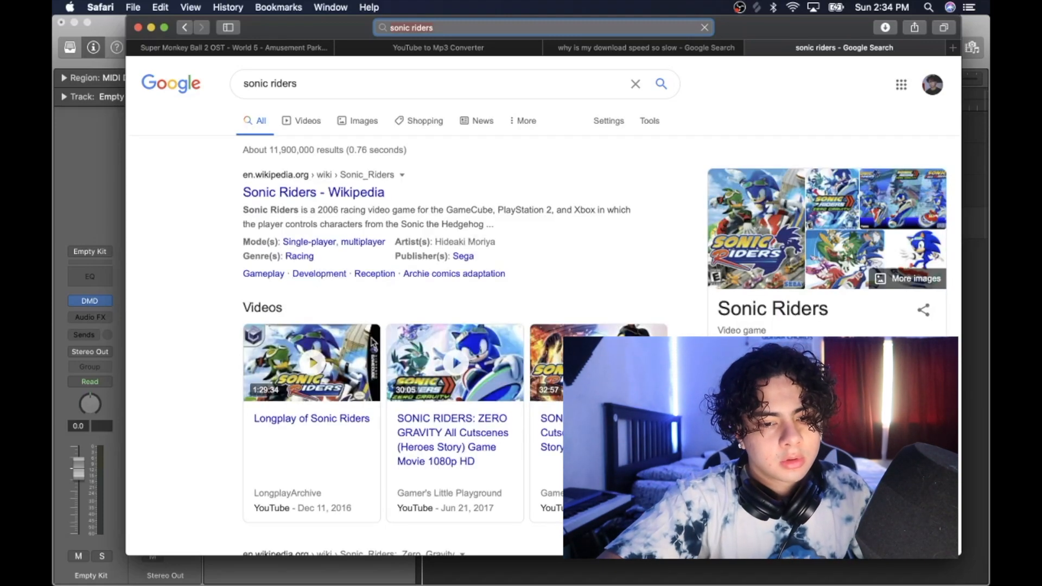
scroll(down, 3)
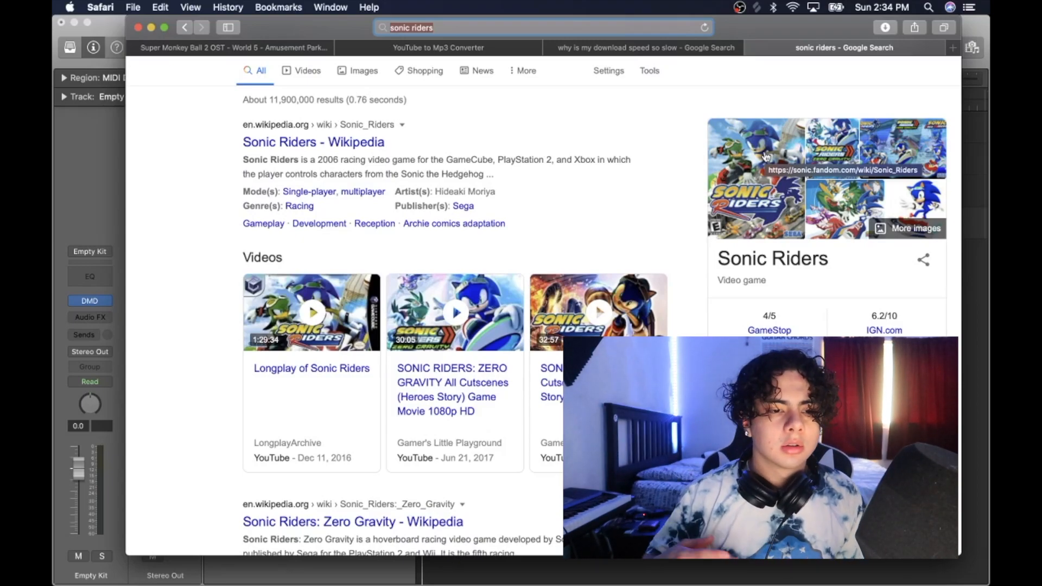
click(229, 47)
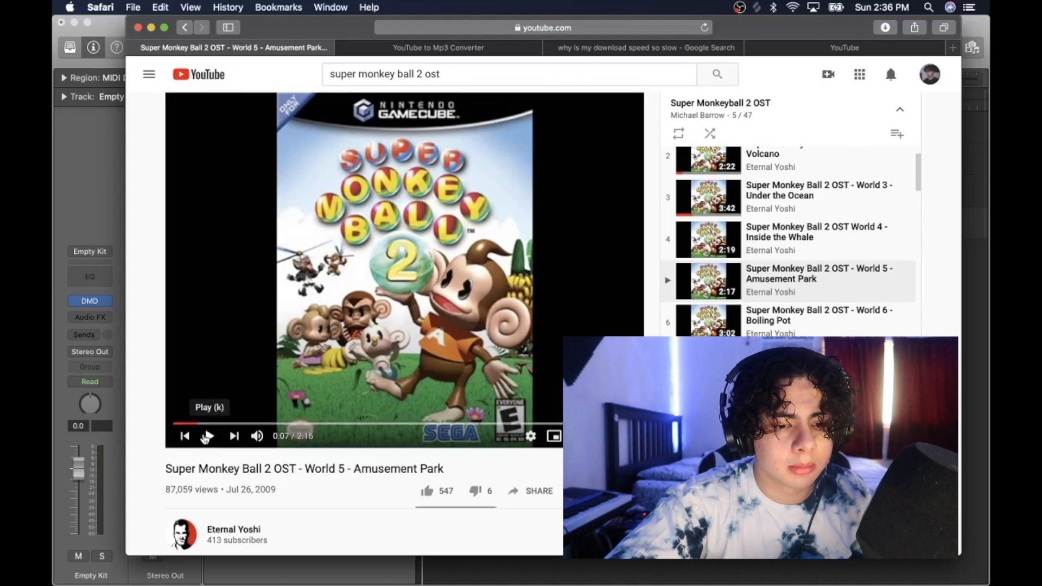
Step: Preview the opening seconds of the Super Monkey Ball 2 Amusement Park track on YouTube
click(208, 437)
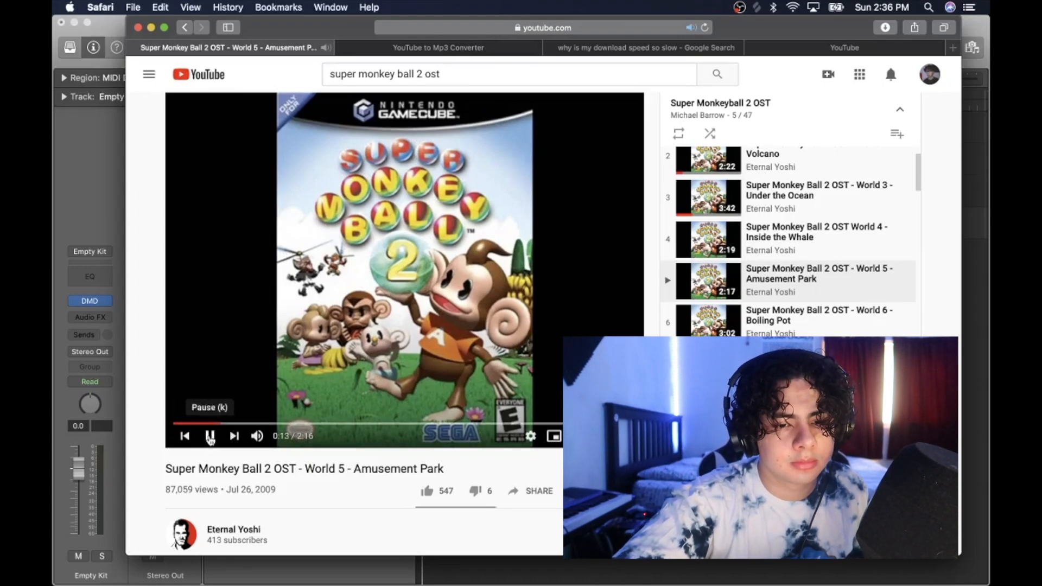
click(210, 436)
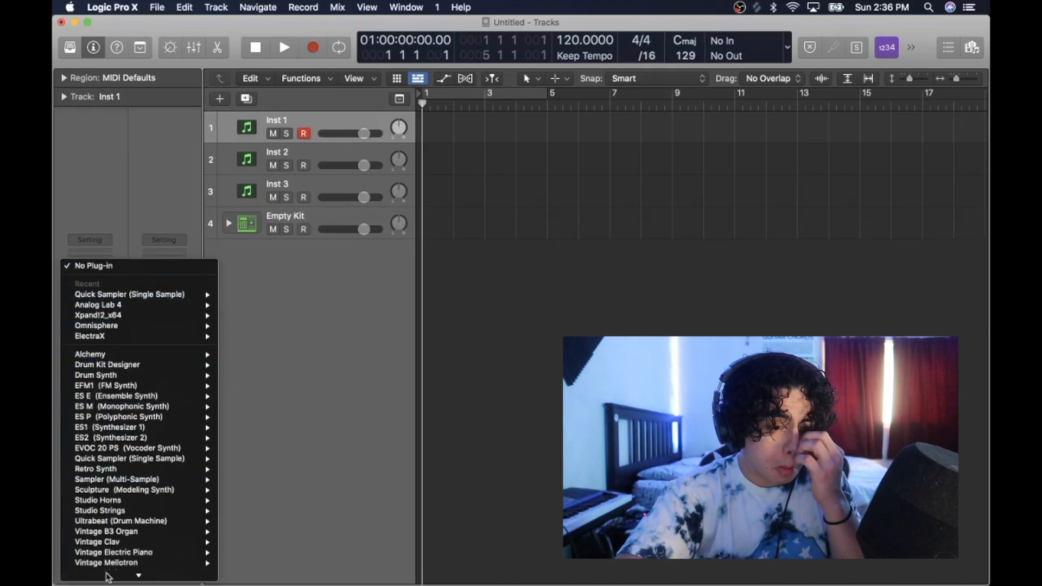
Step: Load Serato Sample on Inst 1 with the Super Monkey Ball 2 track
click(100, 563)
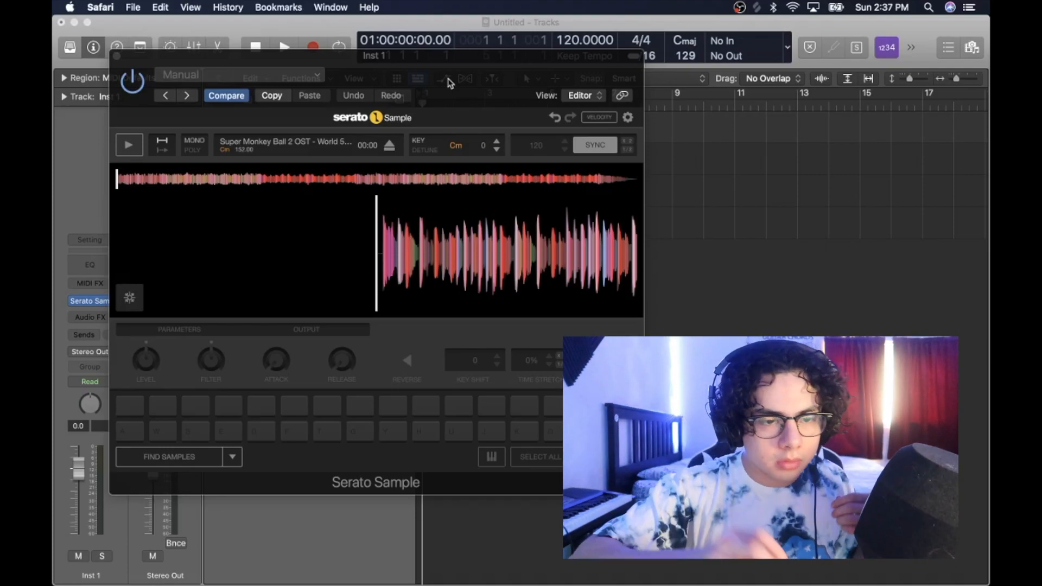
click(129, 145)
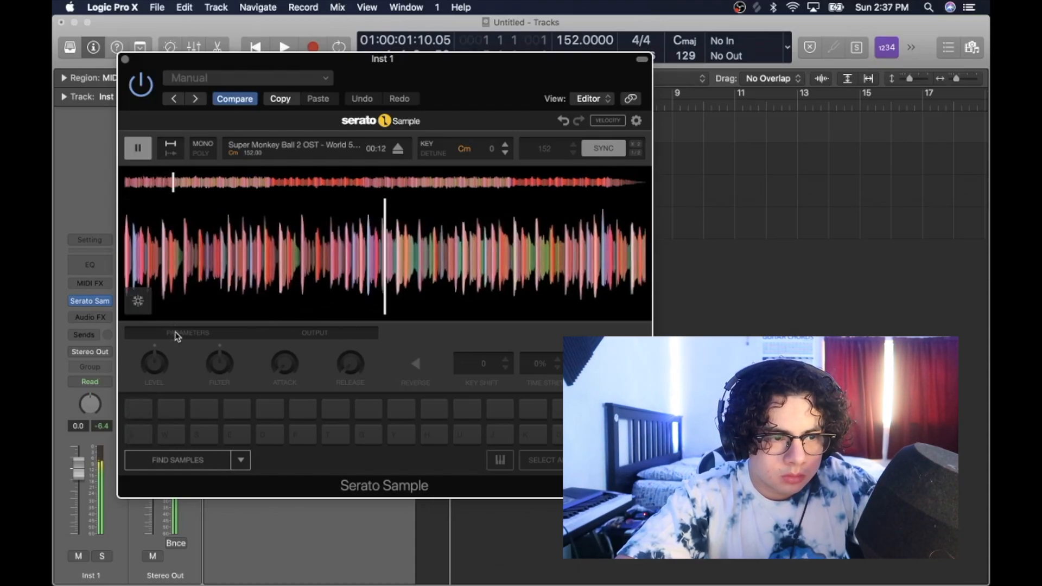
click(138, 147)
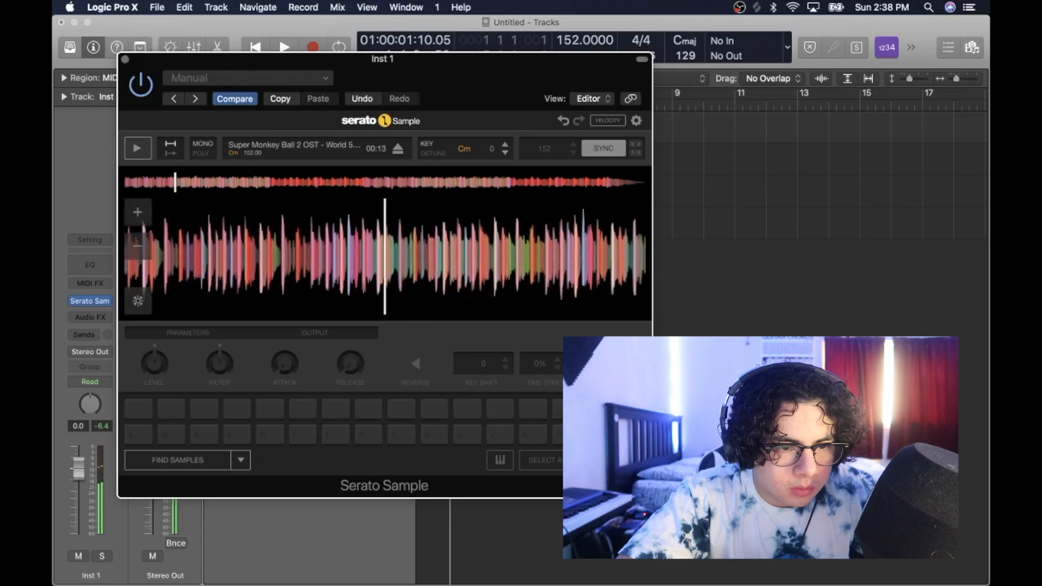
Step: Preview the loaded sample and audition a chopped pad
click(138, 148)
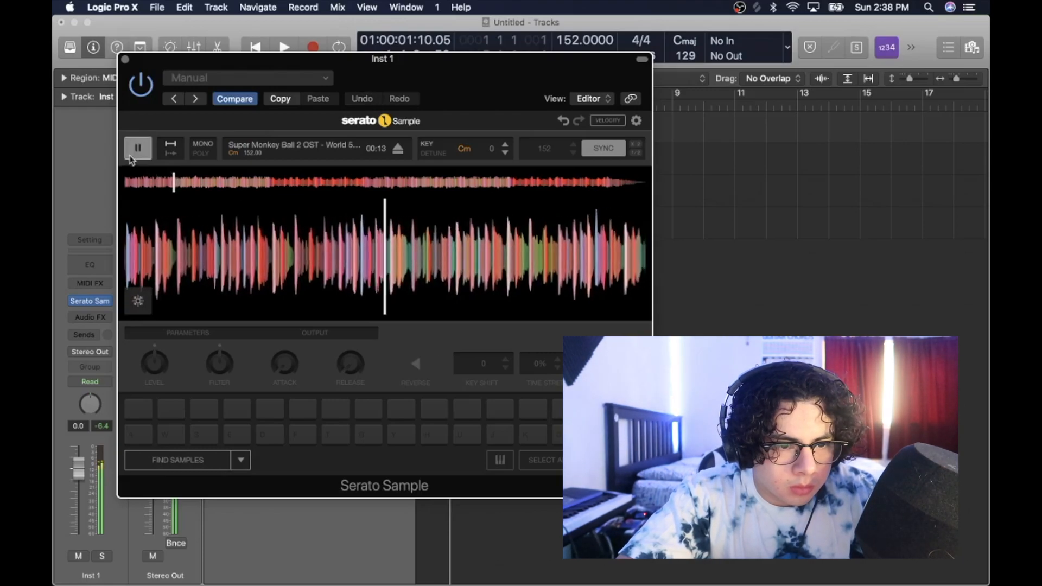
click(138, 148)
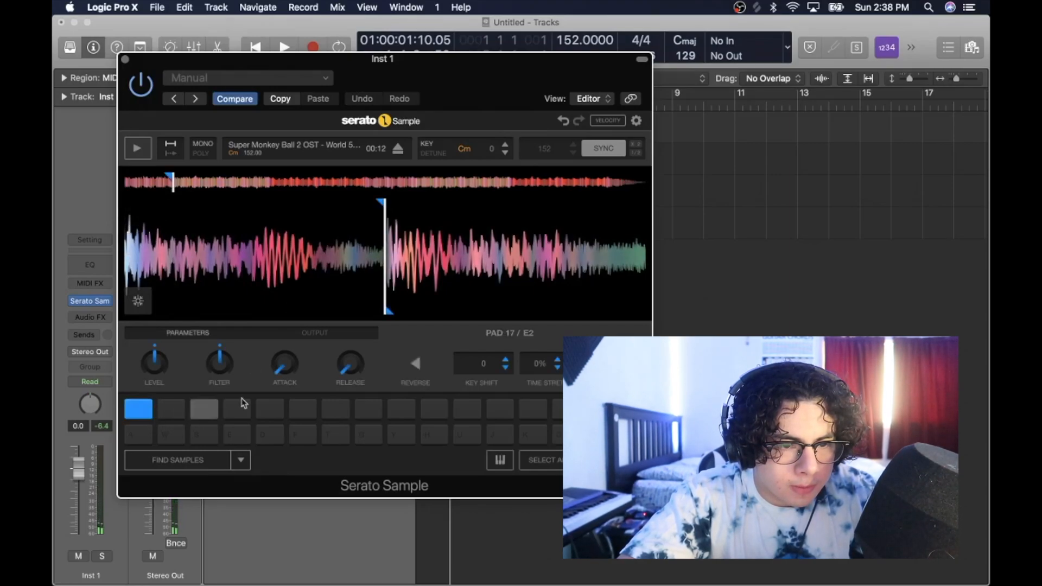
click(138, 148)
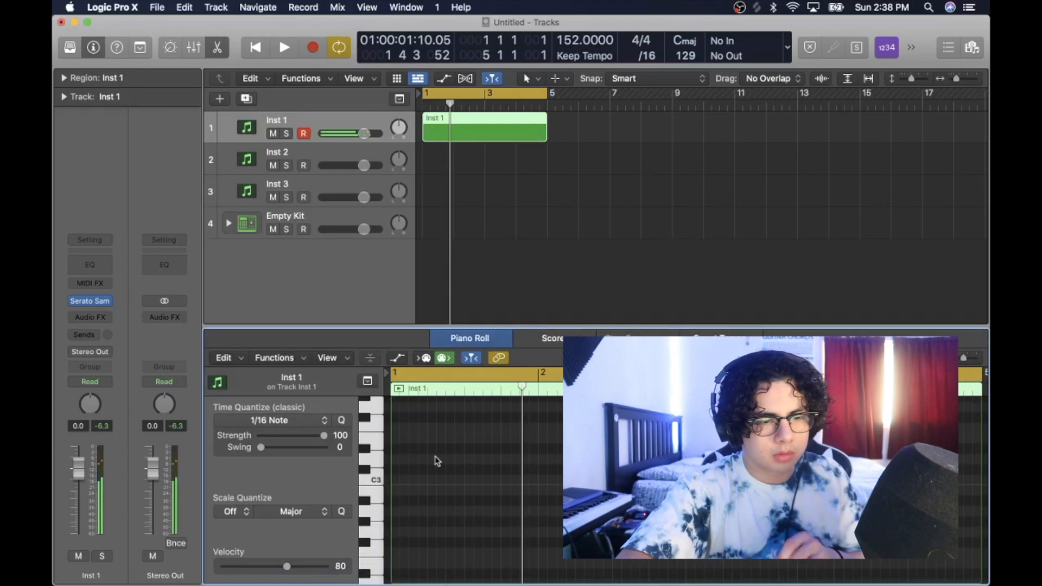
Step: Create a long C3 note in the Inst 1 region to trigger the sample chop
right_click(435, 461)
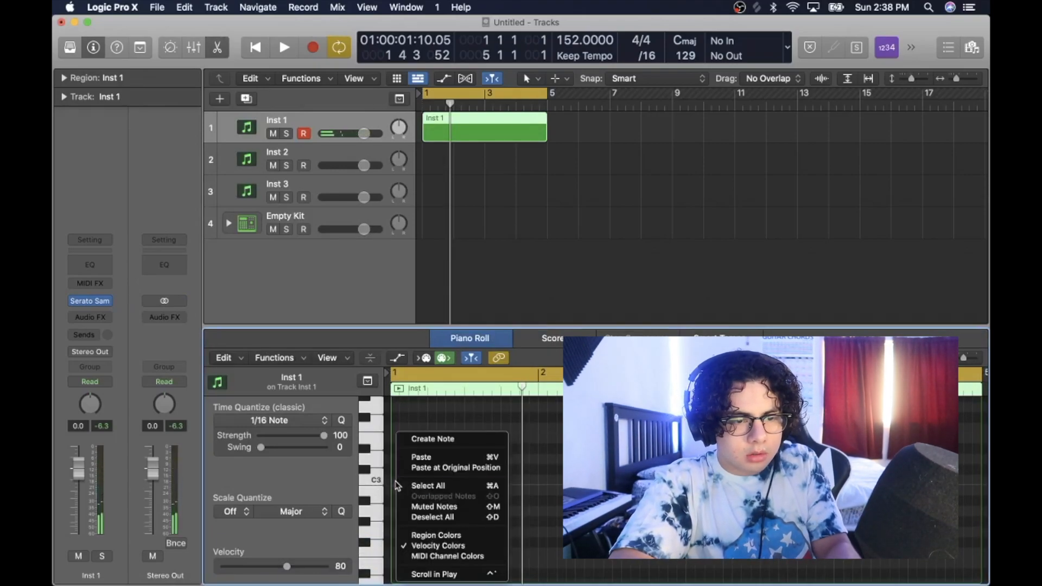
click(433, 438)
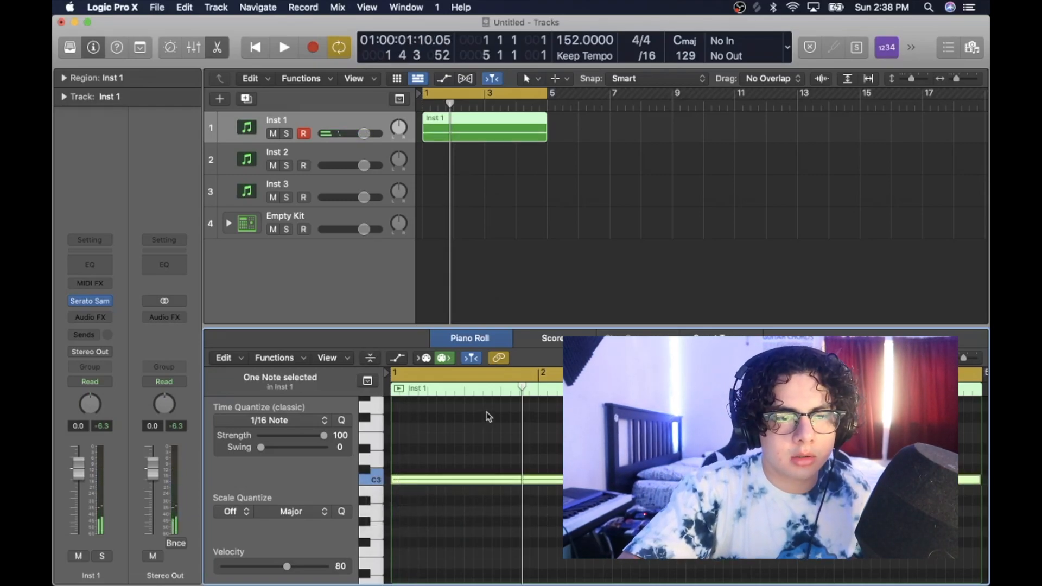
click(283, 47)
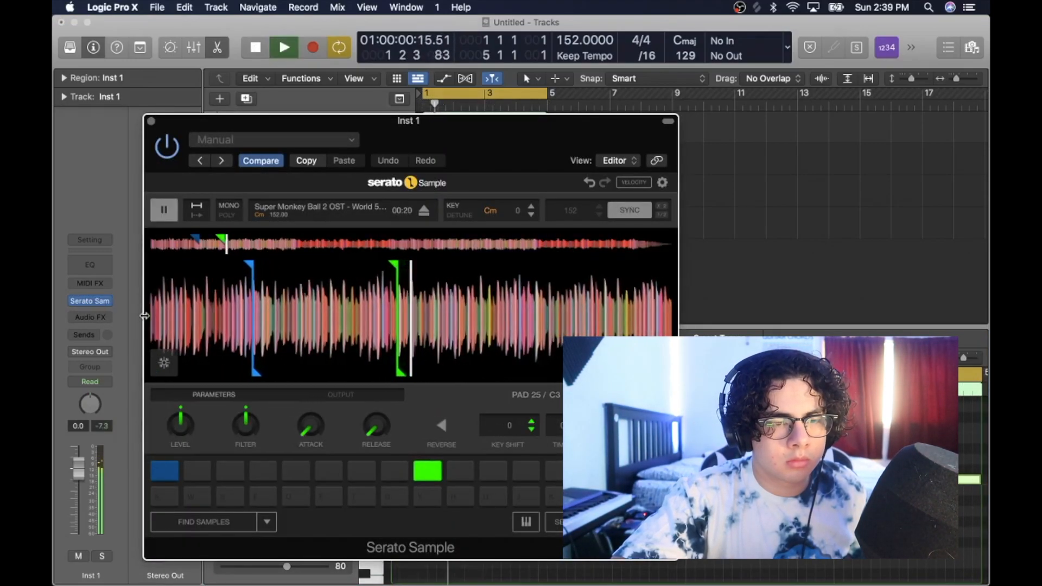
Step: Adjust the pad cue in Serato Sample and listen back to the chop
click(164, 470)
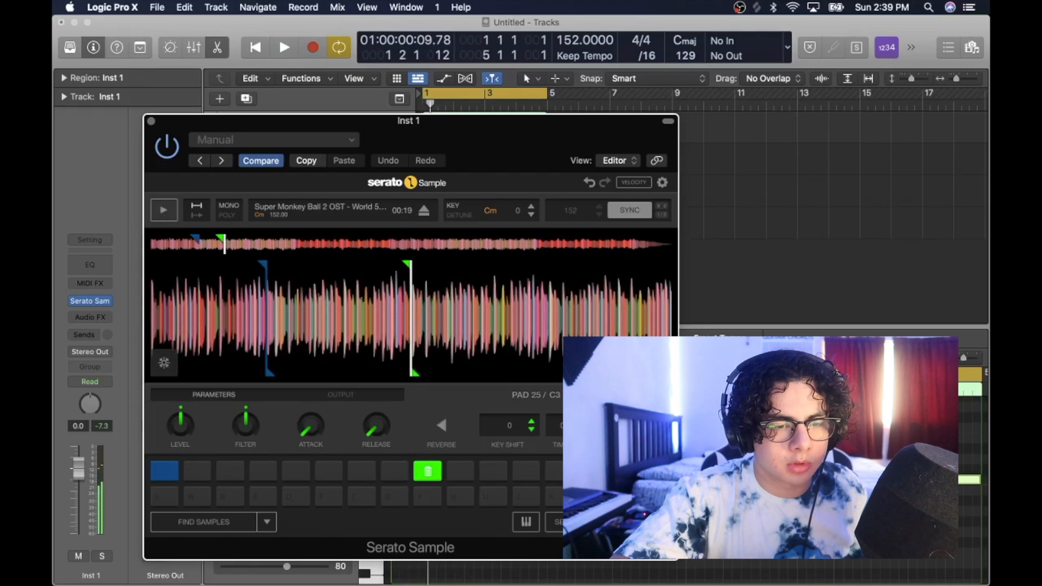
click(165, 470)
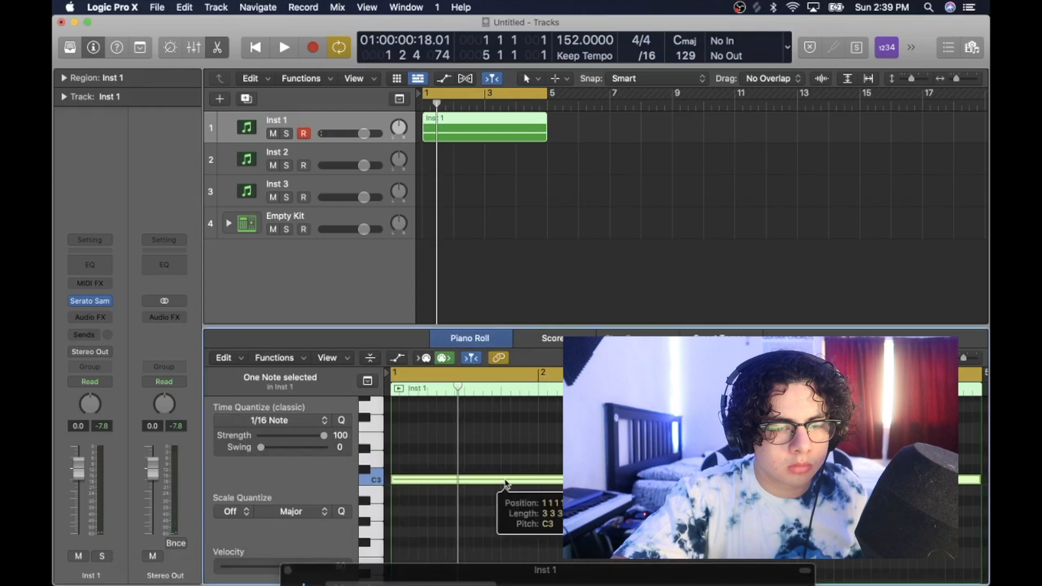
click(283, 46)
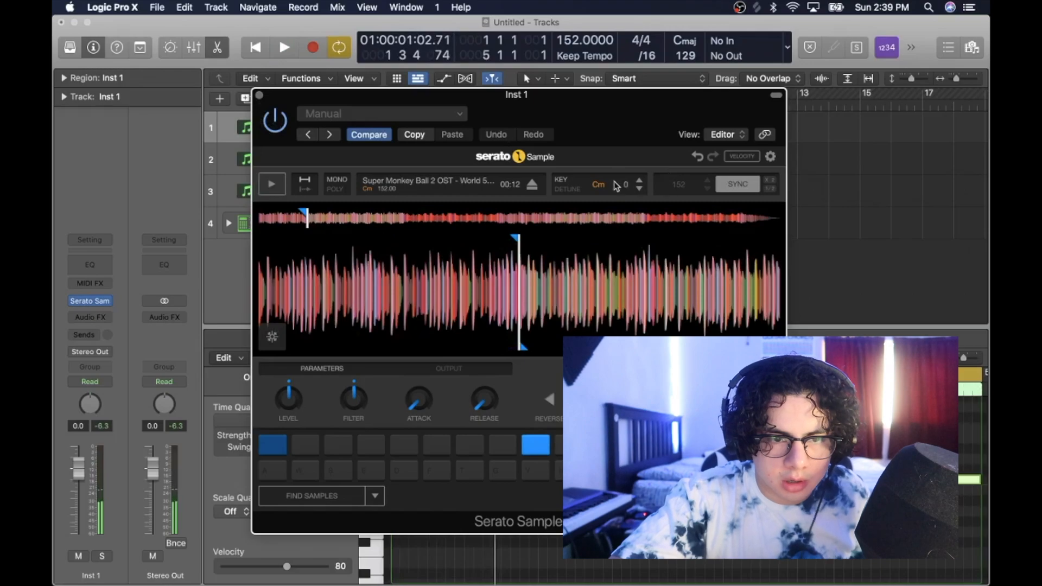
Step: Transpose the sample up by semitones from C minor to E minor
click(638, 181)
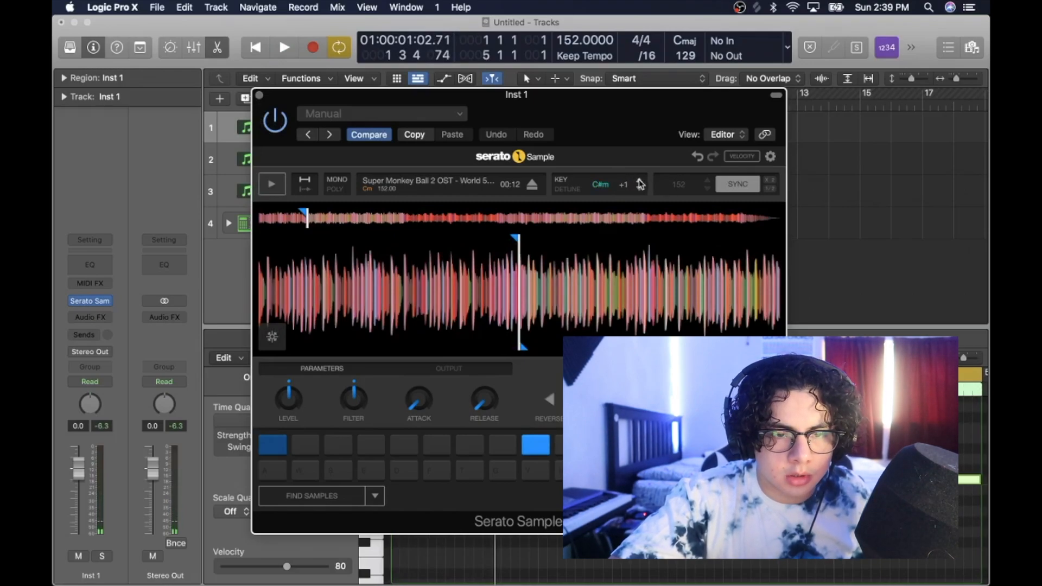
click(283, 46)
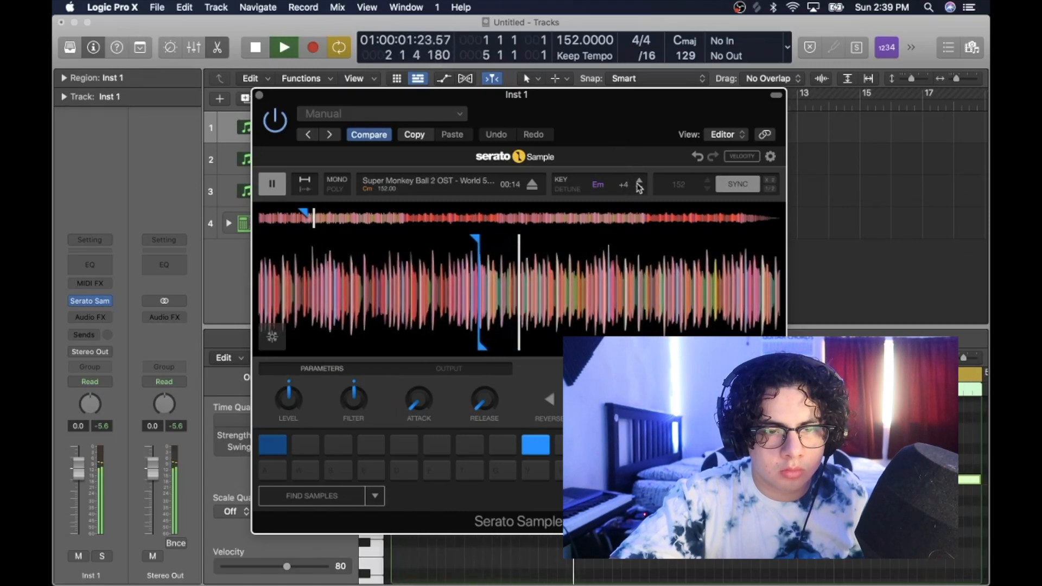
click(638, 182)
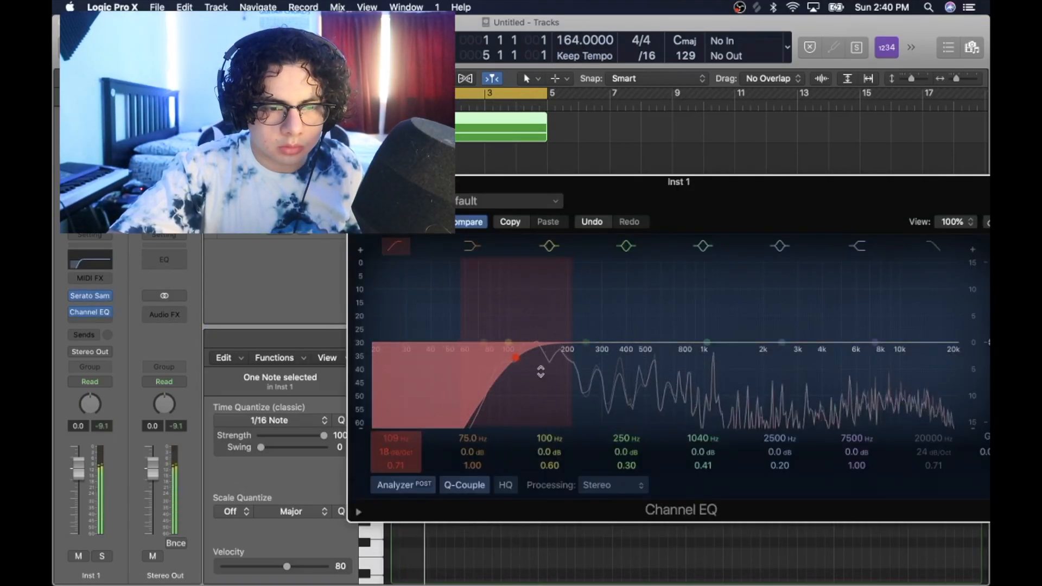
Step: Set the Channel EQ low cut near 181 Hz and the high cut near 5100 Hz
drag(514, 357, 557, 352)
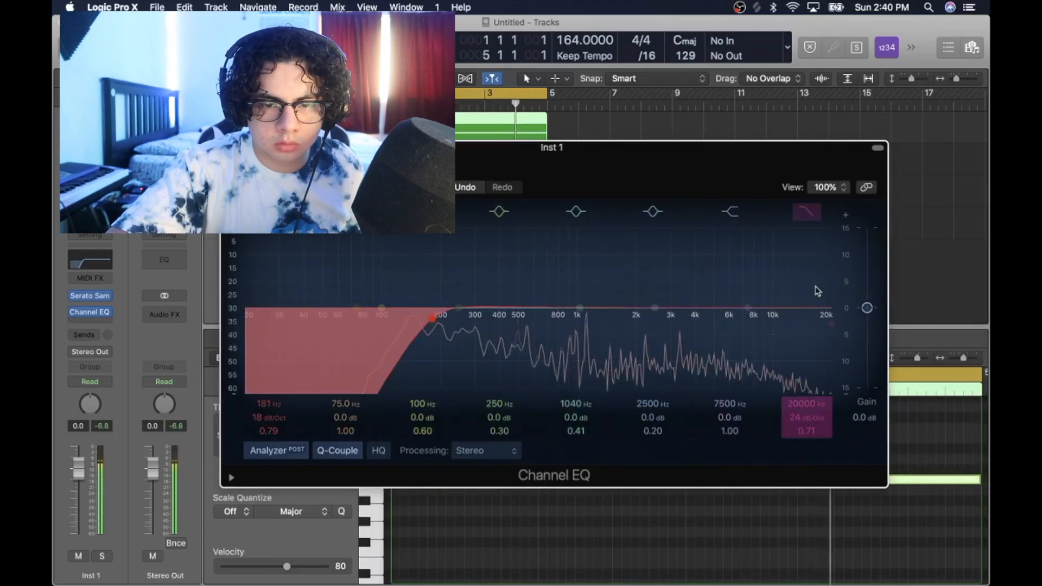
drag(831, 322, 742, 323)
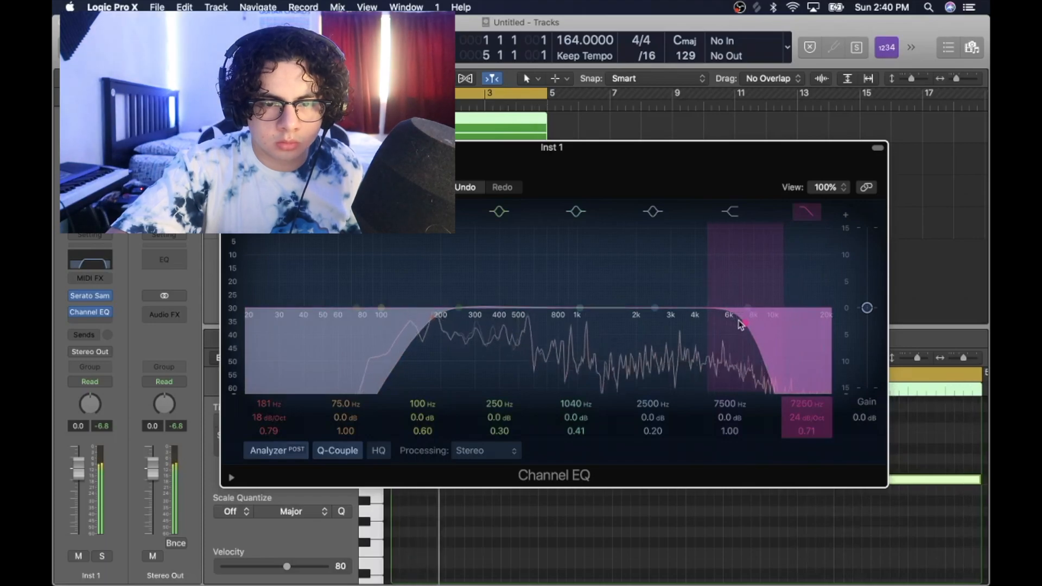
drag(743, 324, 718, 327)
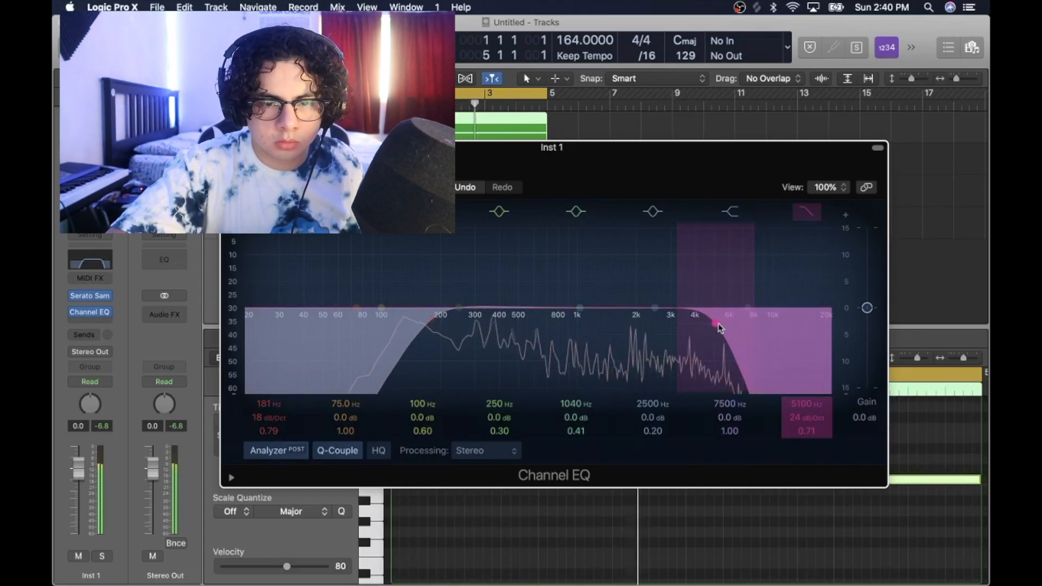
drag(716, 325, 729, 332)
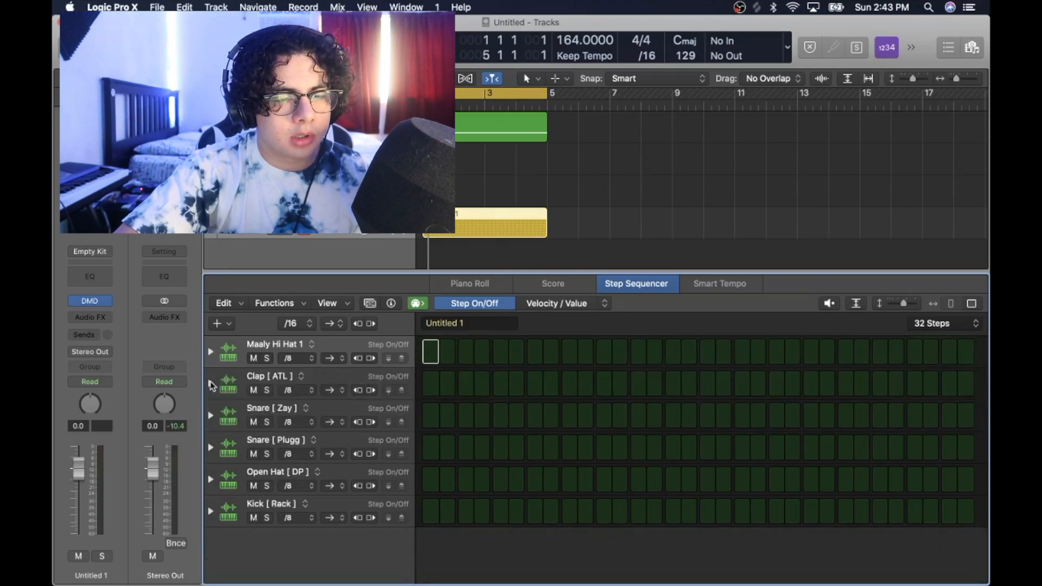
Step: Program six Clap [ woah ] hits across the 32-step pattern
click(211, 385)
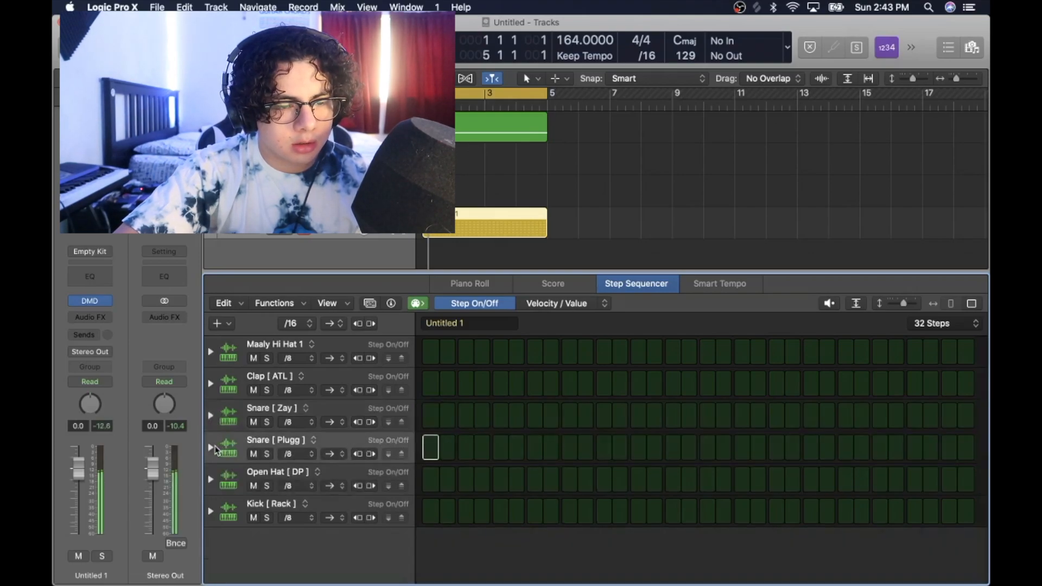
click(210, 446)
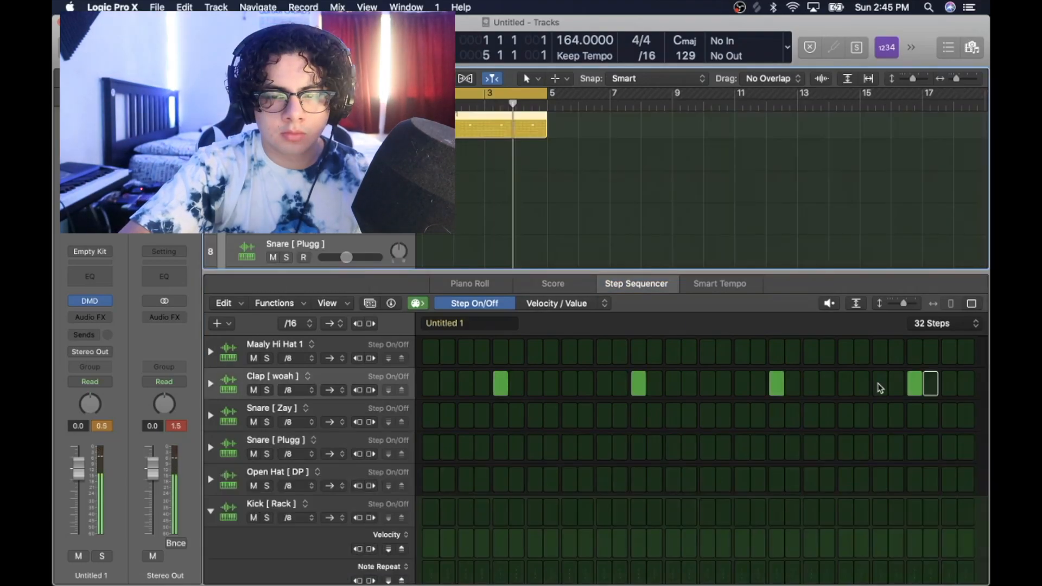
click(584, 384)
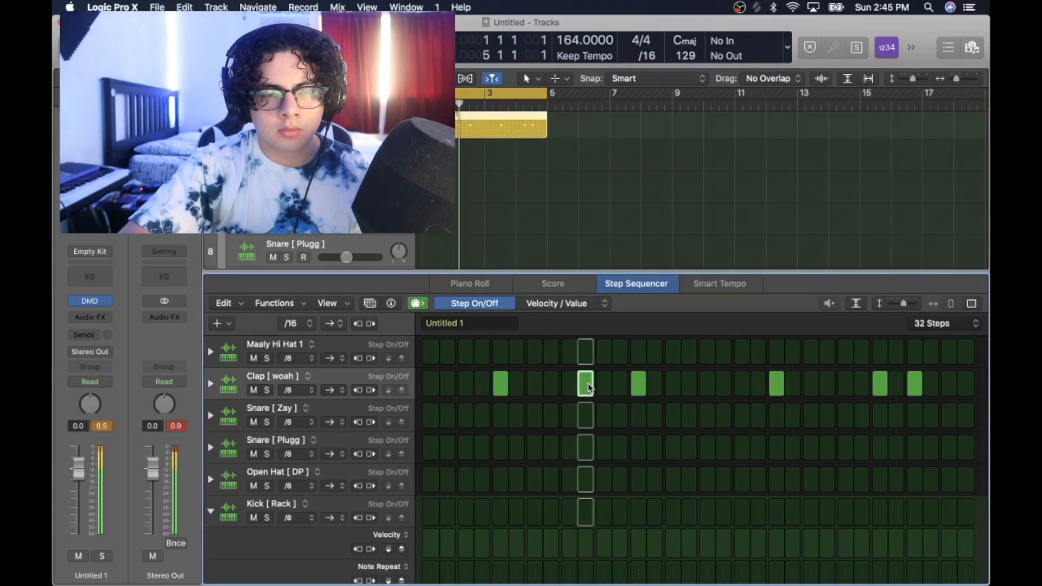
click(585, 384)
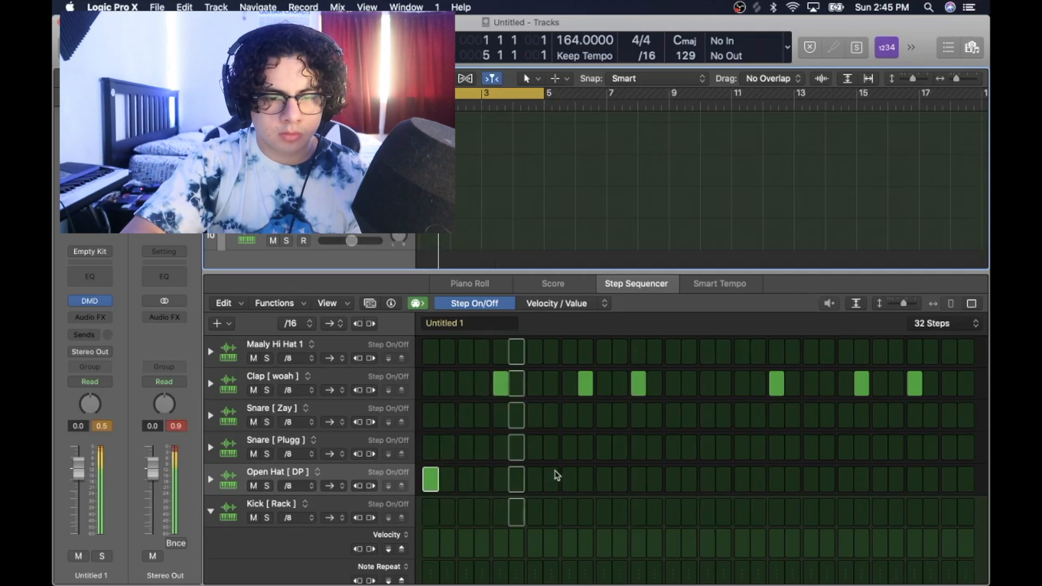
Step: Add Open Hat [ DP ] hits on the first step, mid-pattern and later in the bar
click(568, 479)
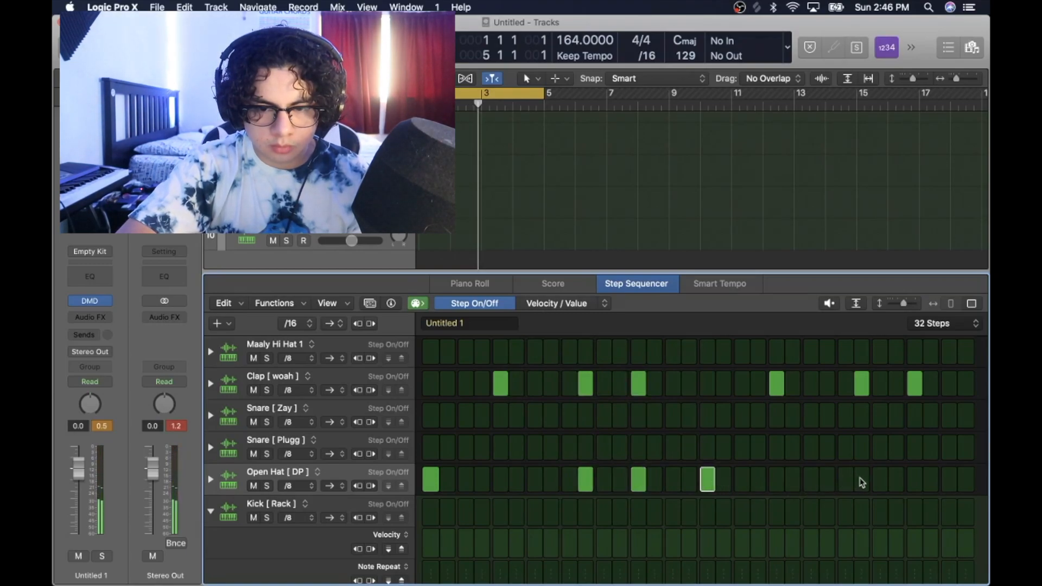
click(861, 479)
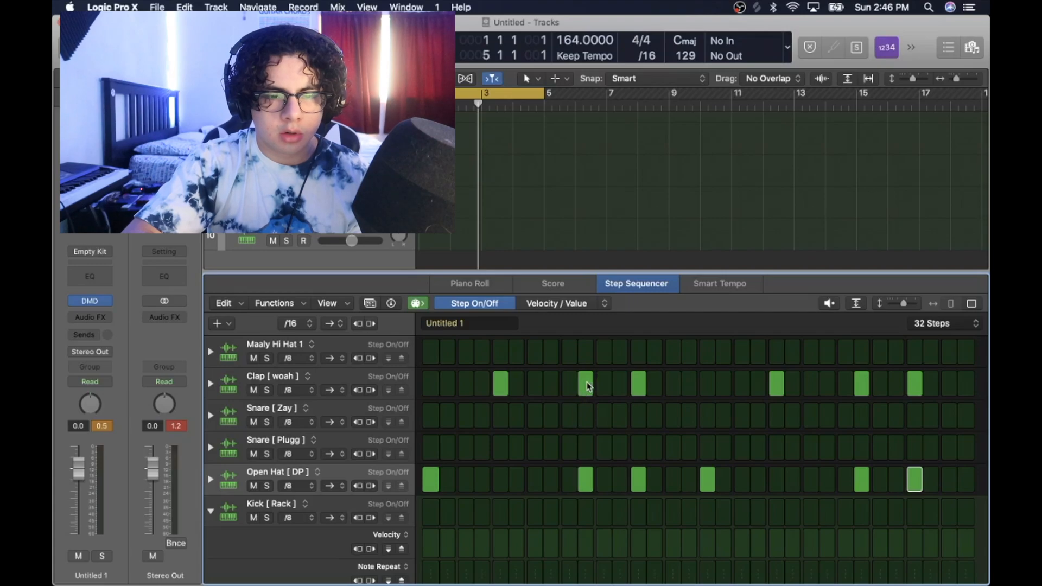
click(584, 385)
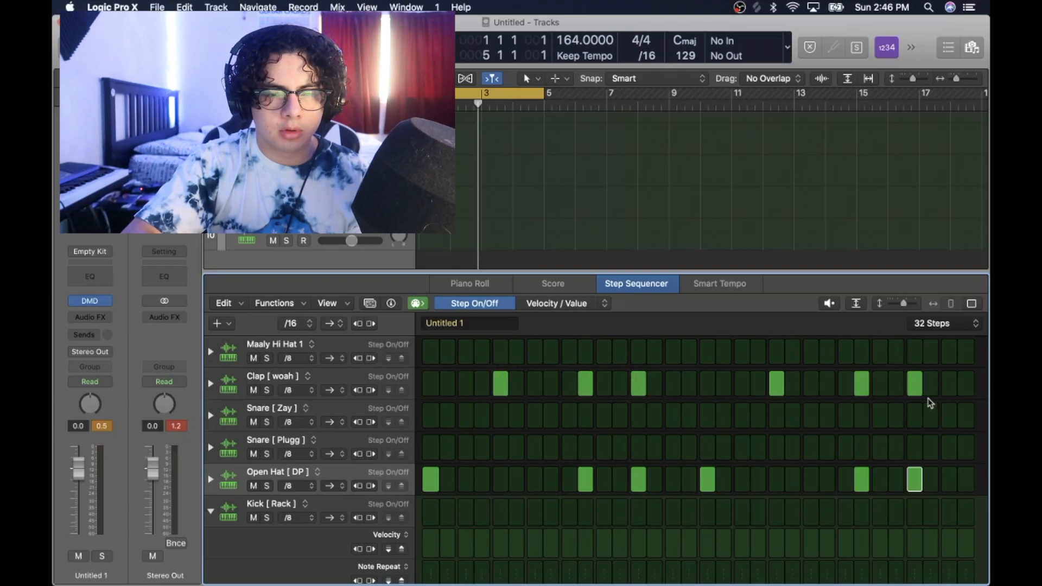
mouse_move(916, 400)
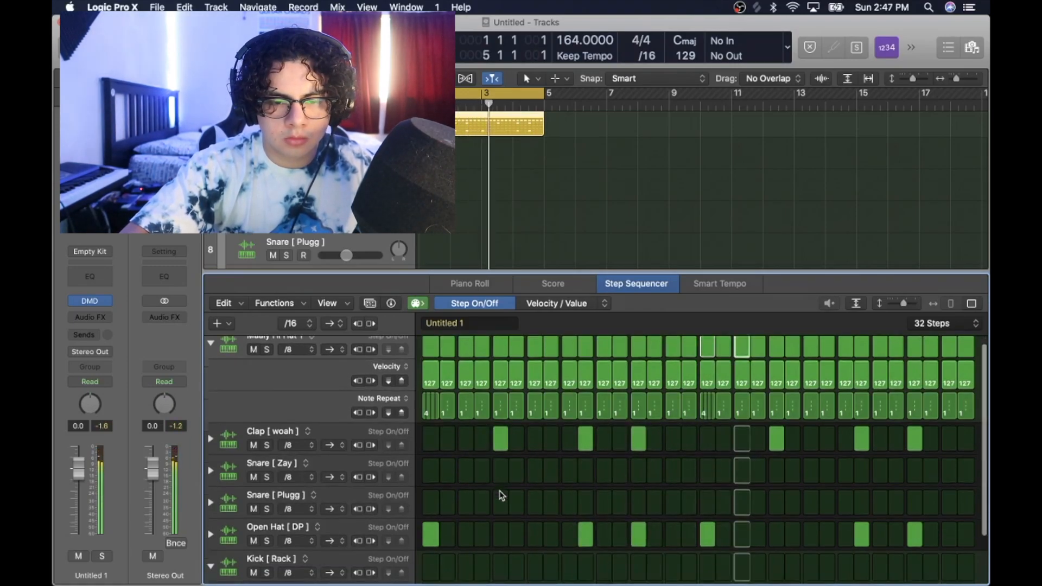
Step: Add sparse Snare [ Zay ] hits with a Note Repeat of 2 on step 31 and play the drums
scroll(down, 3)
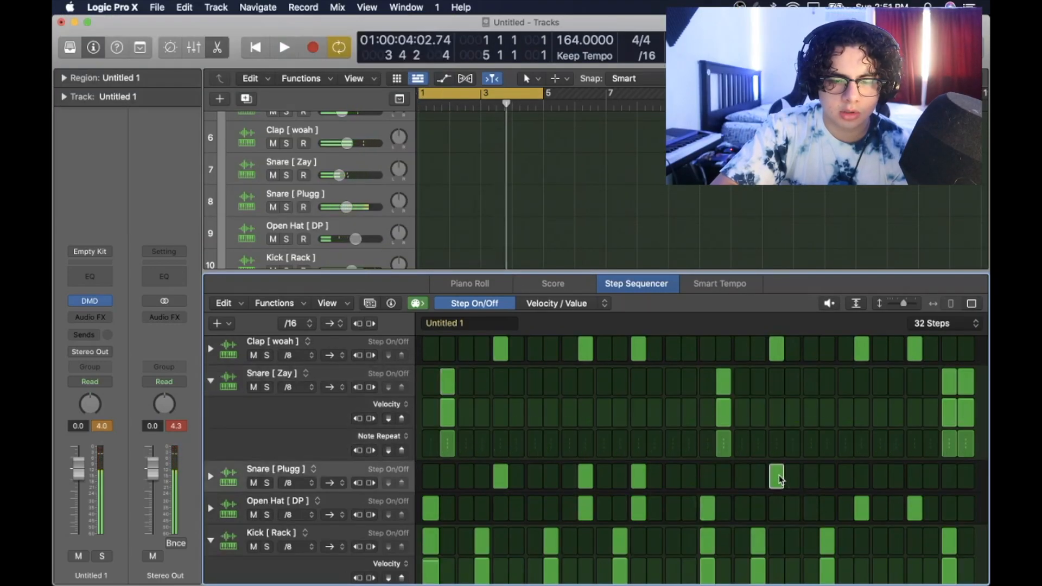
click(283, 47)
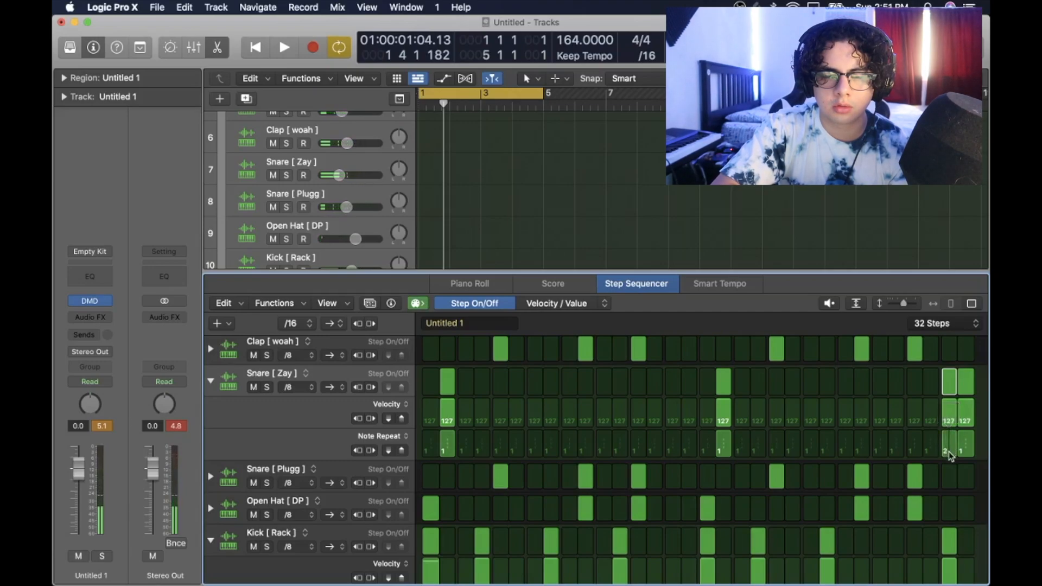
click(284, 46)
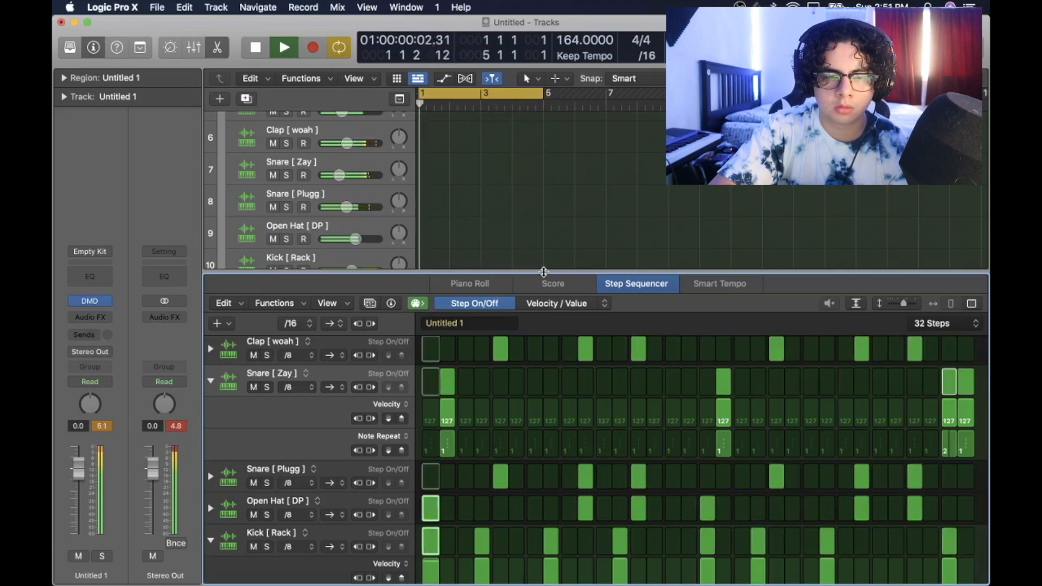
click(469, 235)
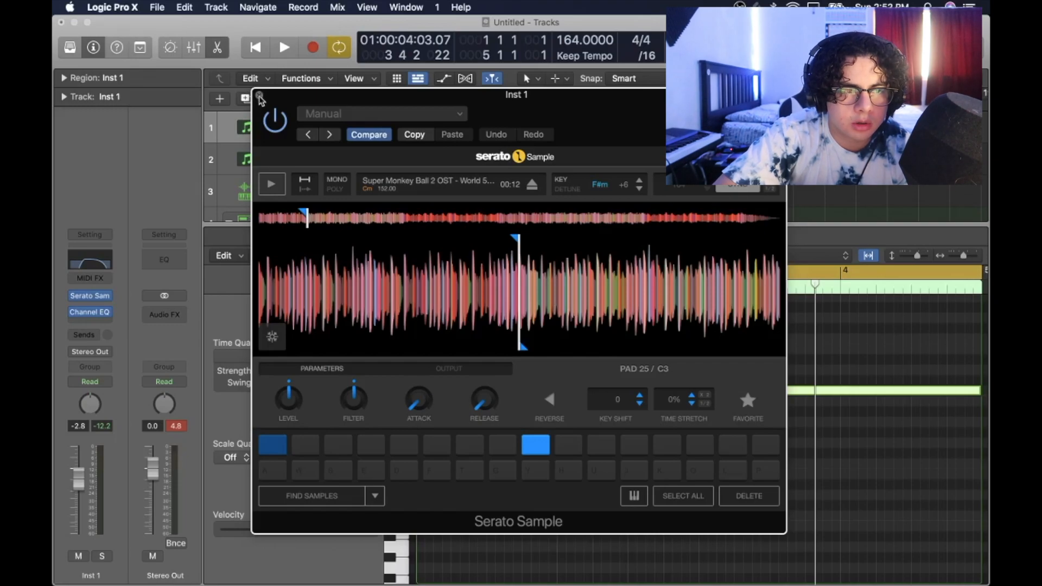
mouse_move(265, 95)
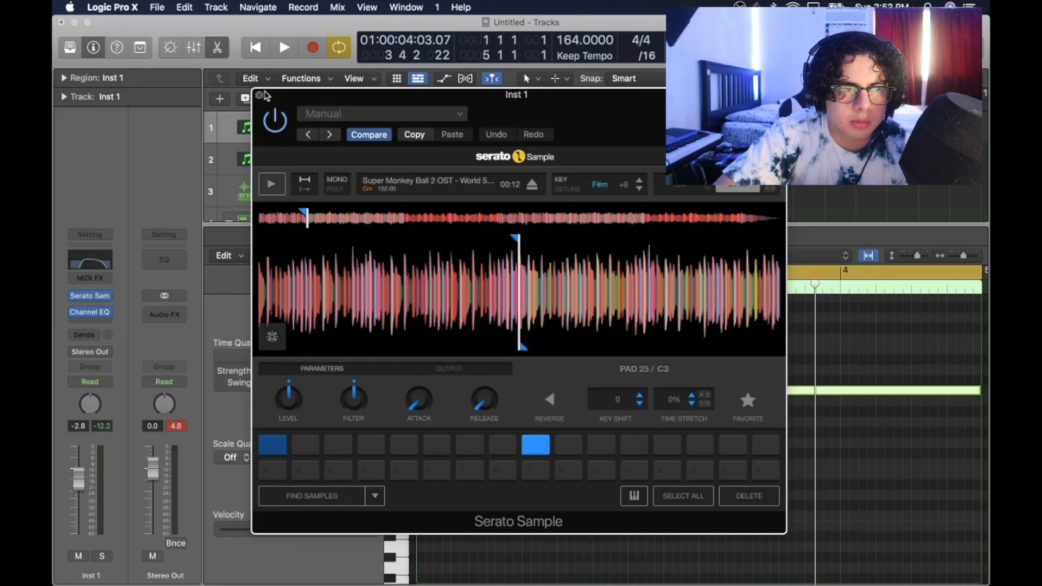
Step: Close Serato Sample and set the Inst 3 piano roll's Scale Quantize to F# minor
click(260, 93)
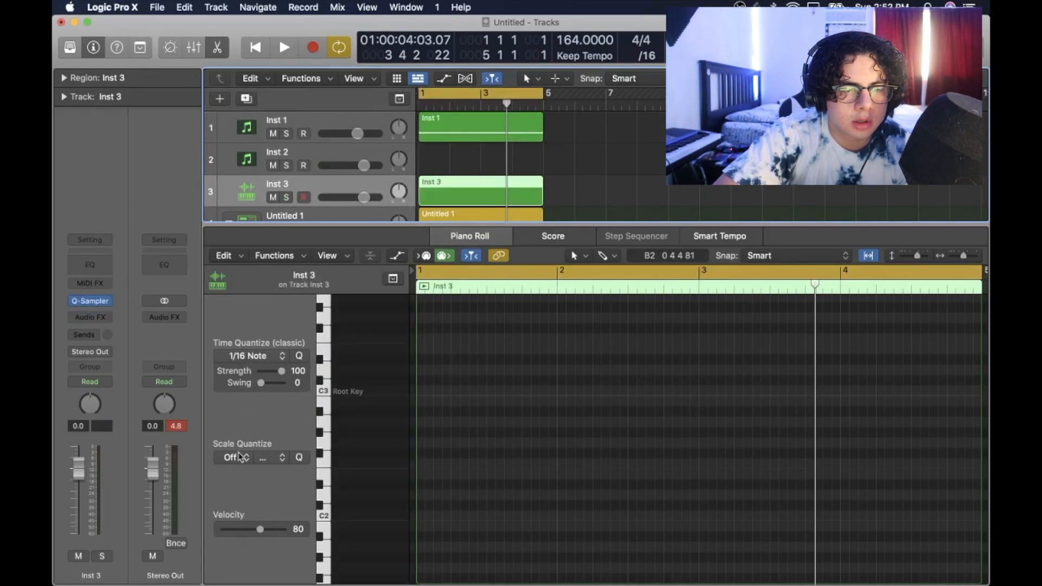
click(232, 458)
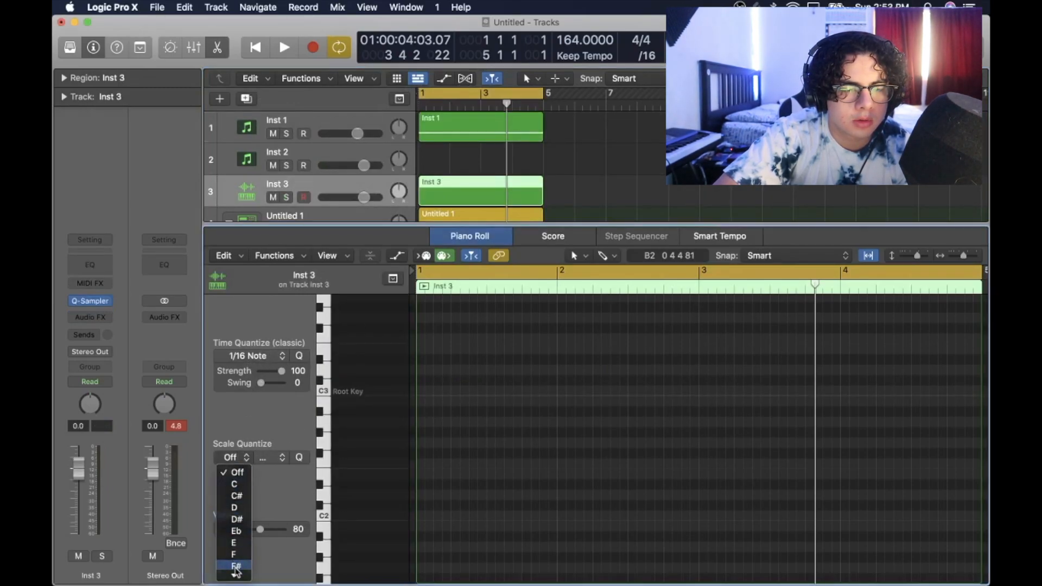
click(236, 566)
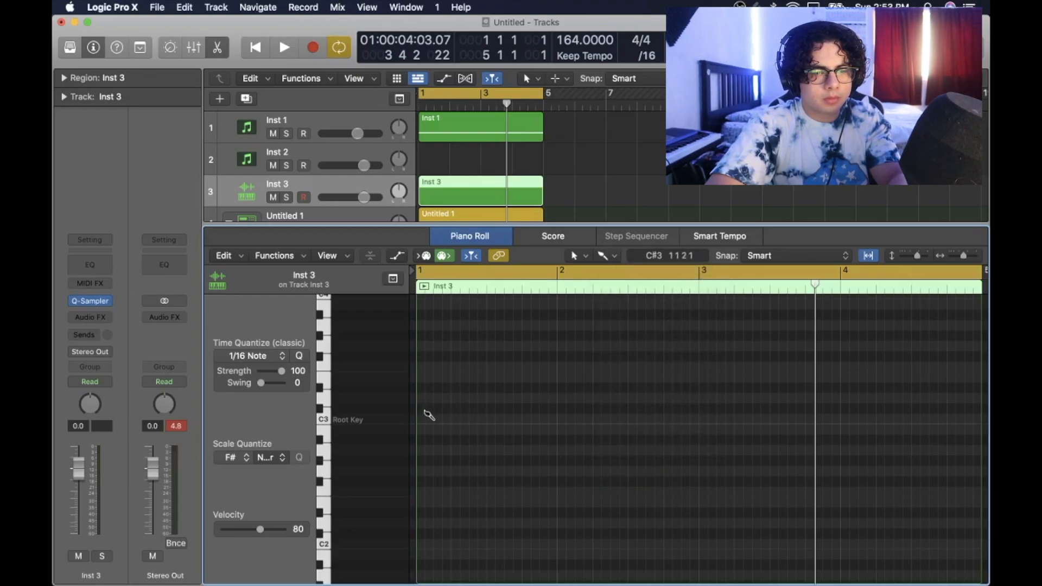
drag(359, 198, 363, 198)
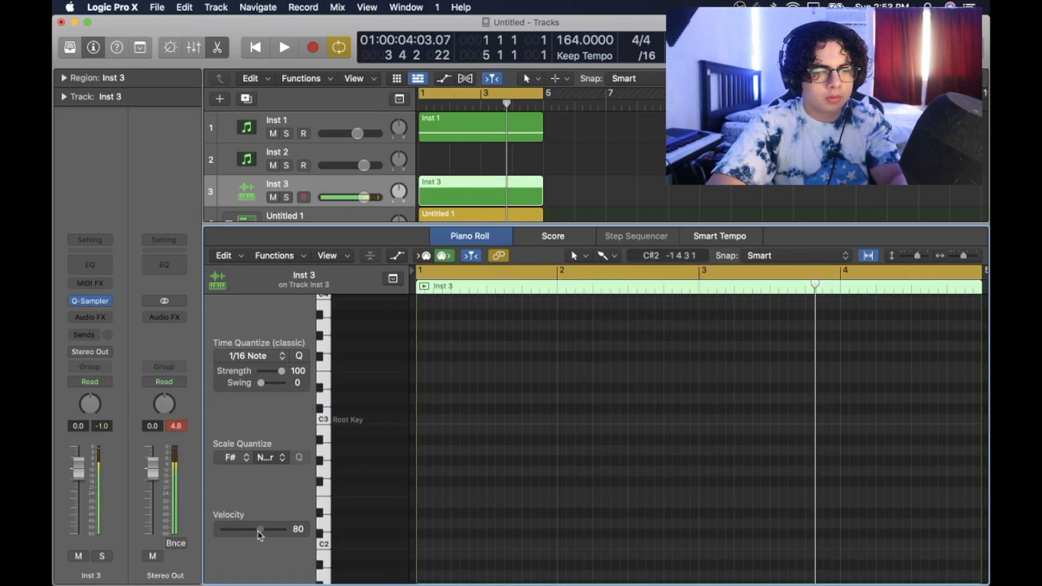
Step: Draw a full-bar bass note at velocity 127 and move it up near D5
drag(260, 529, 282, 529)
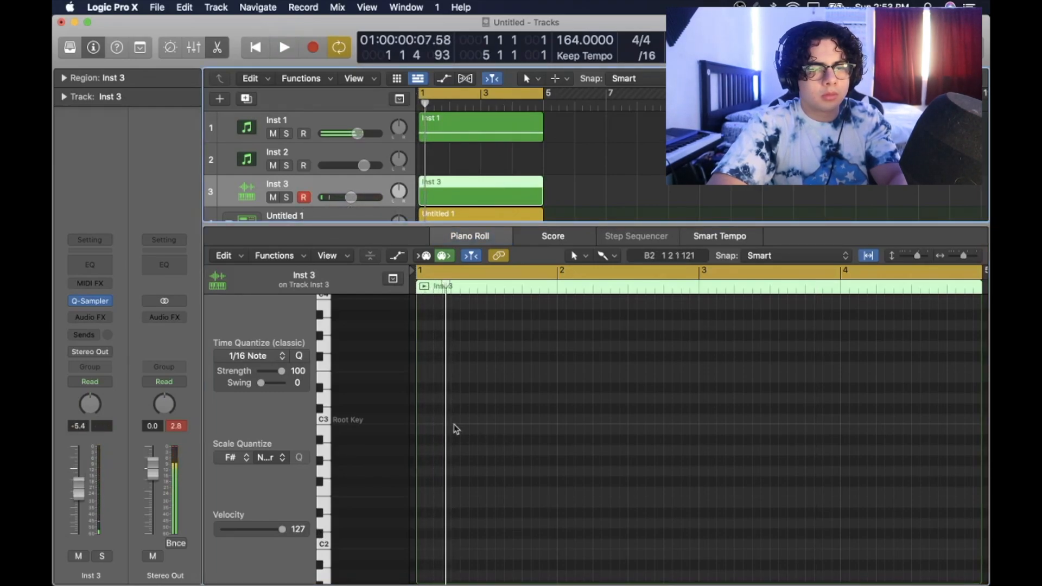
click(283, 47)
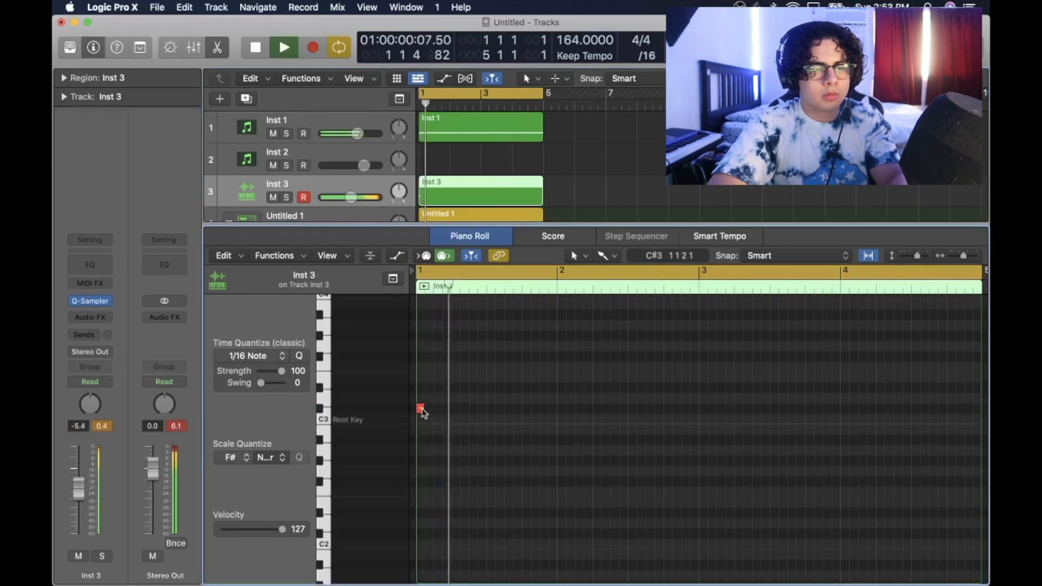
drag(422, 409, 542, 409)
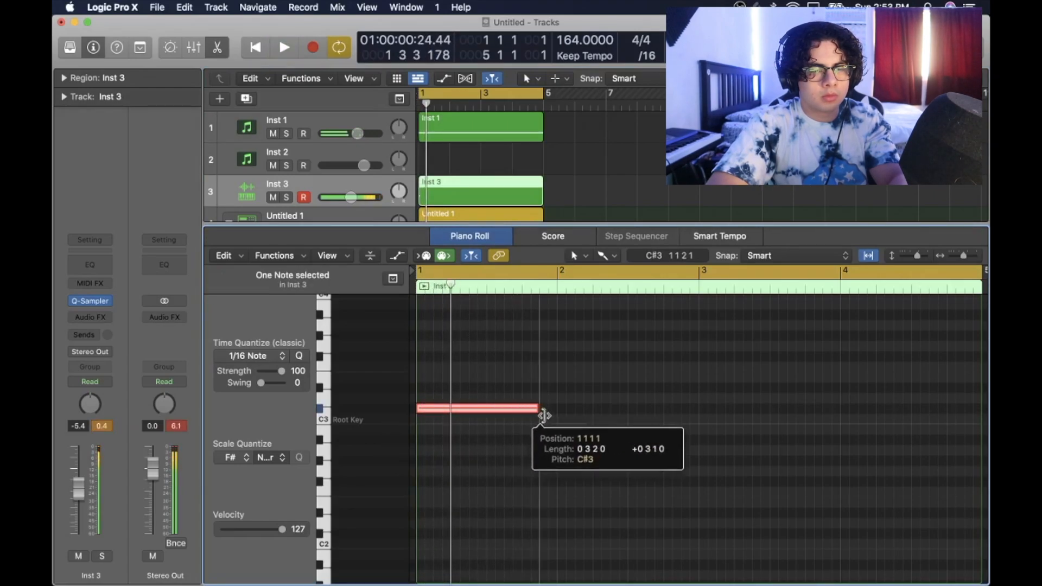
drag(539, 408, 557, 409)
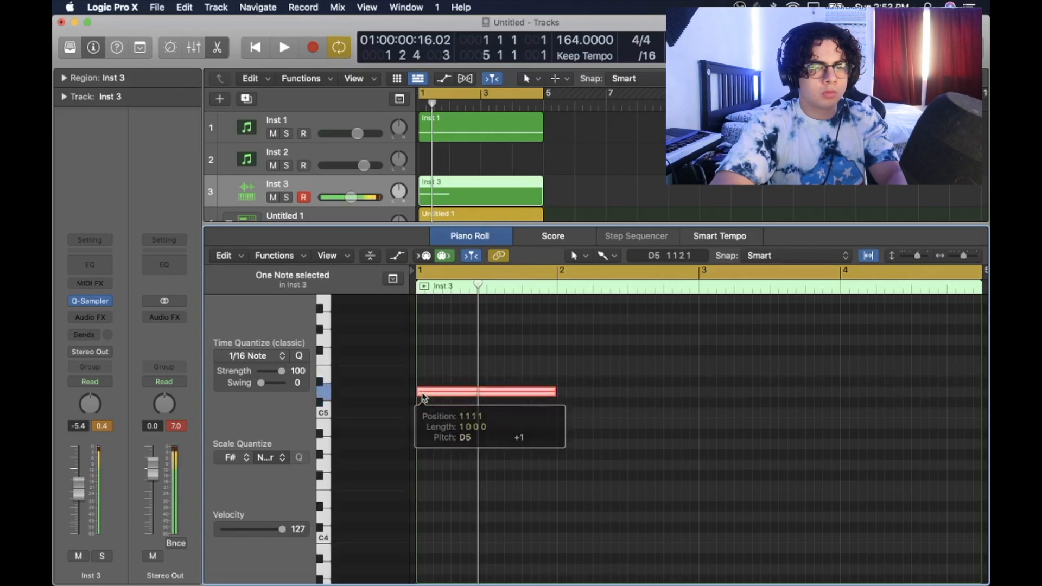
Step: Audition the bass note and play it back with the beat
click(285, 47)
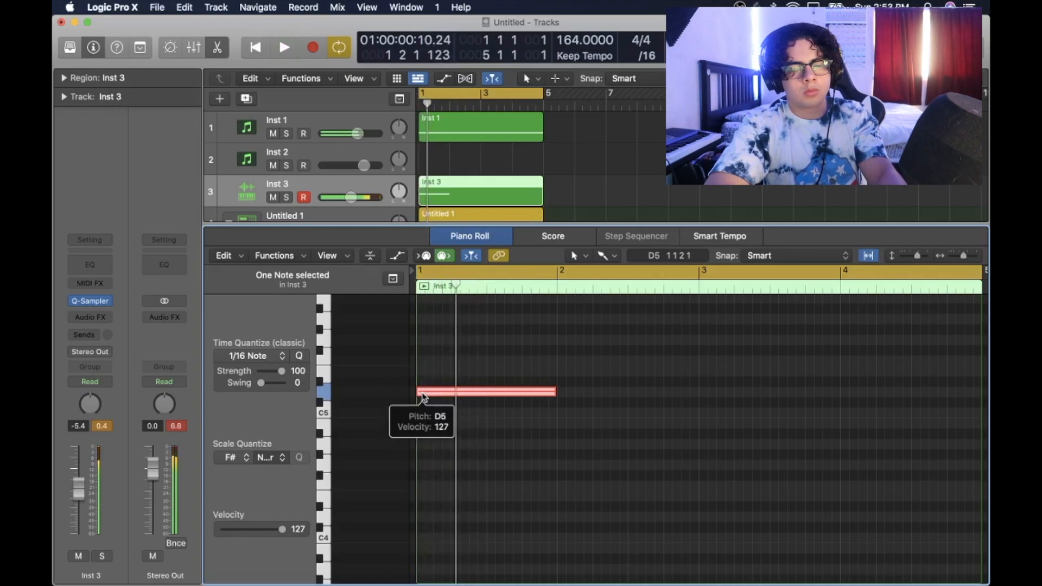
click(284, 47)
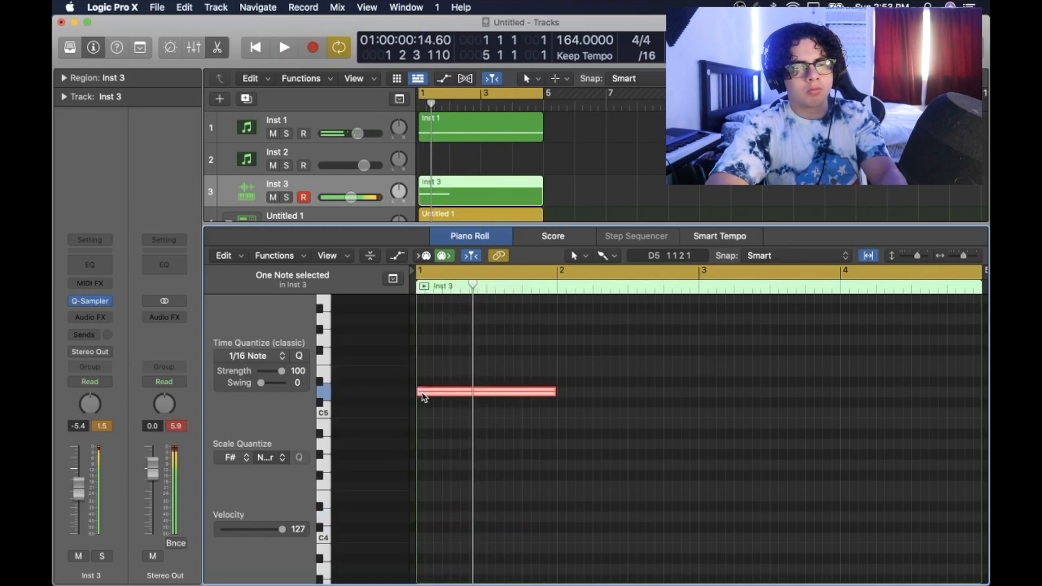
click(283, 47)
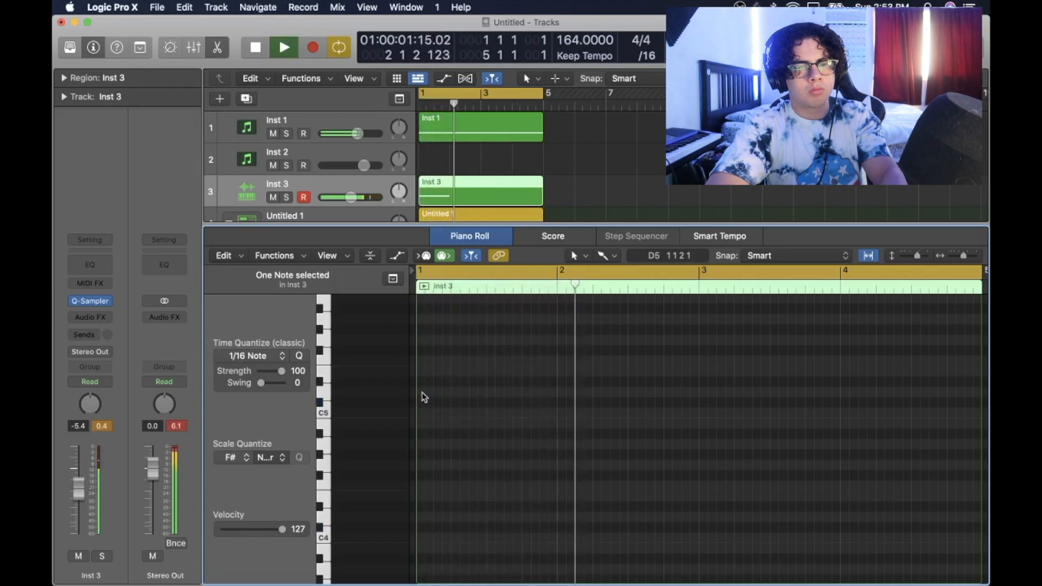
click(255, 47)
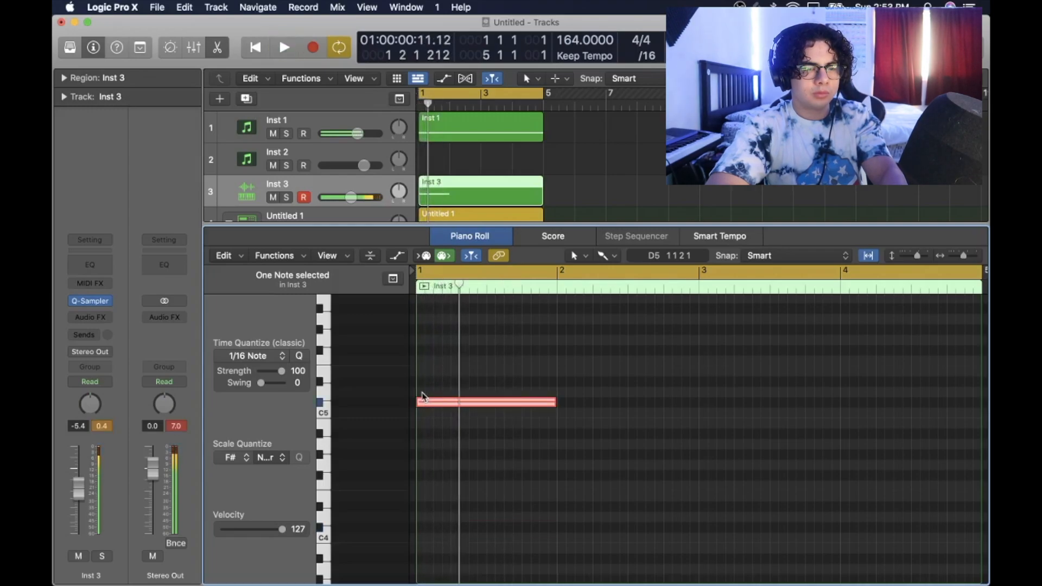
click(284, 47)
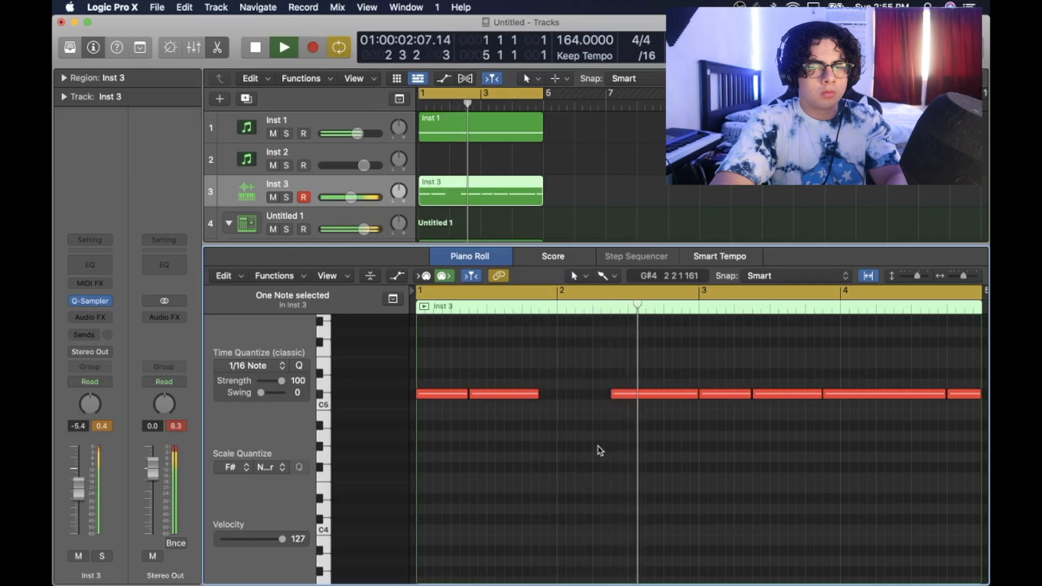
Step: Repeat the bass and drum regions, add a crash on Inst 10 at bar 17, and lower it to -6.2 dB
click(284, 47)
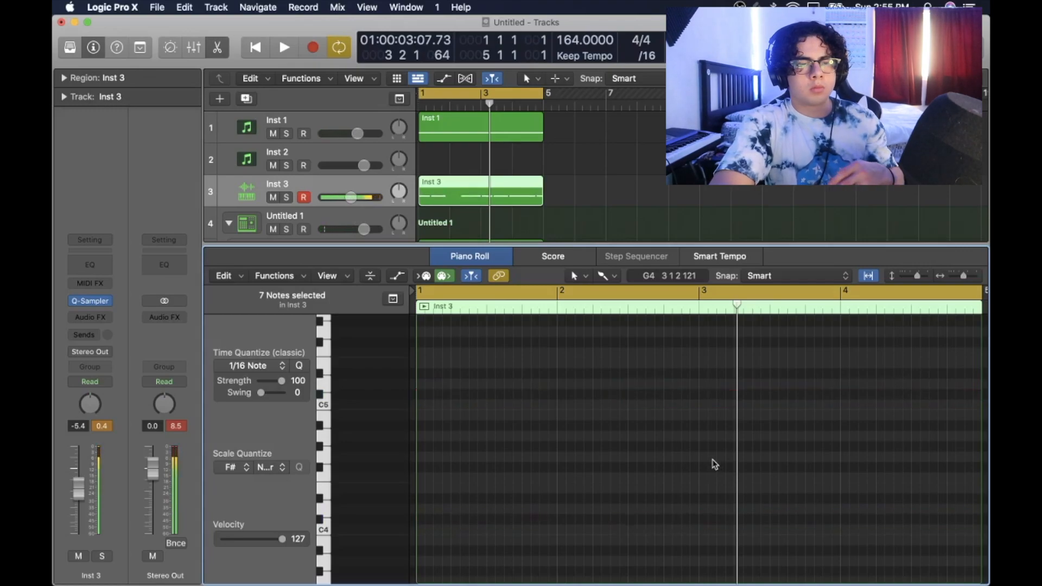
click(283, 46)
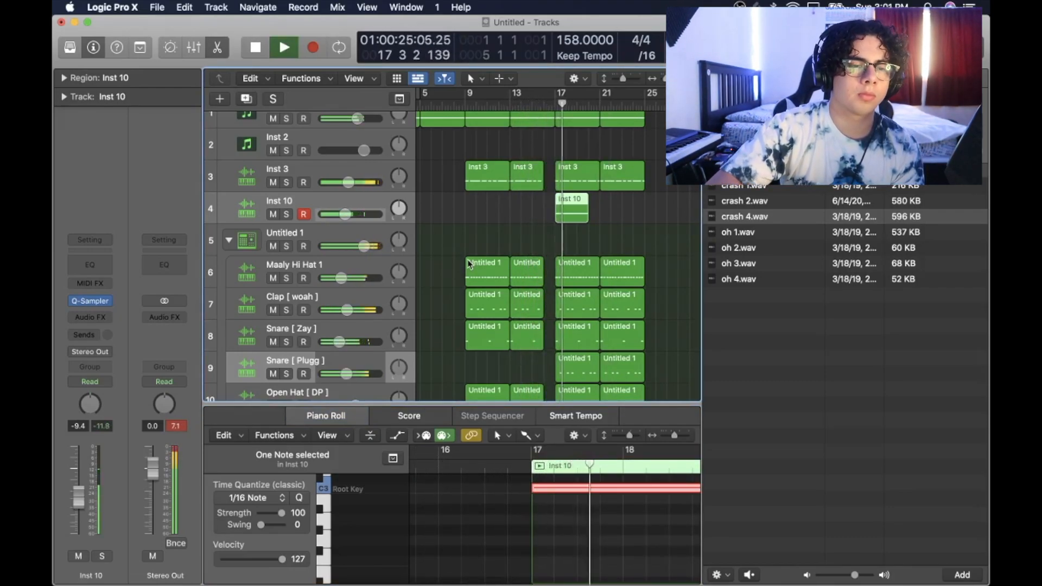
drag(352, 214, 335, 214)
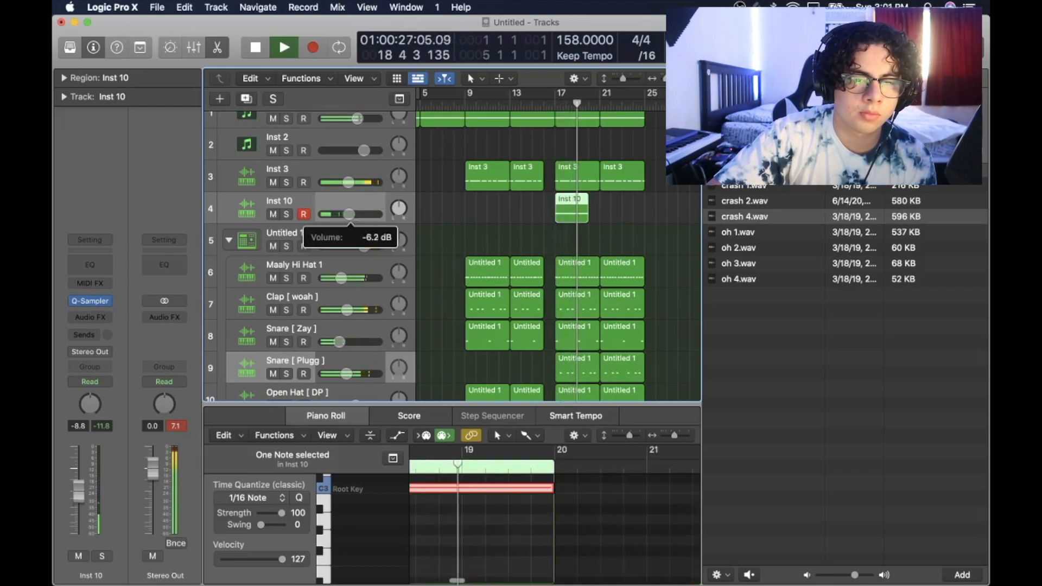